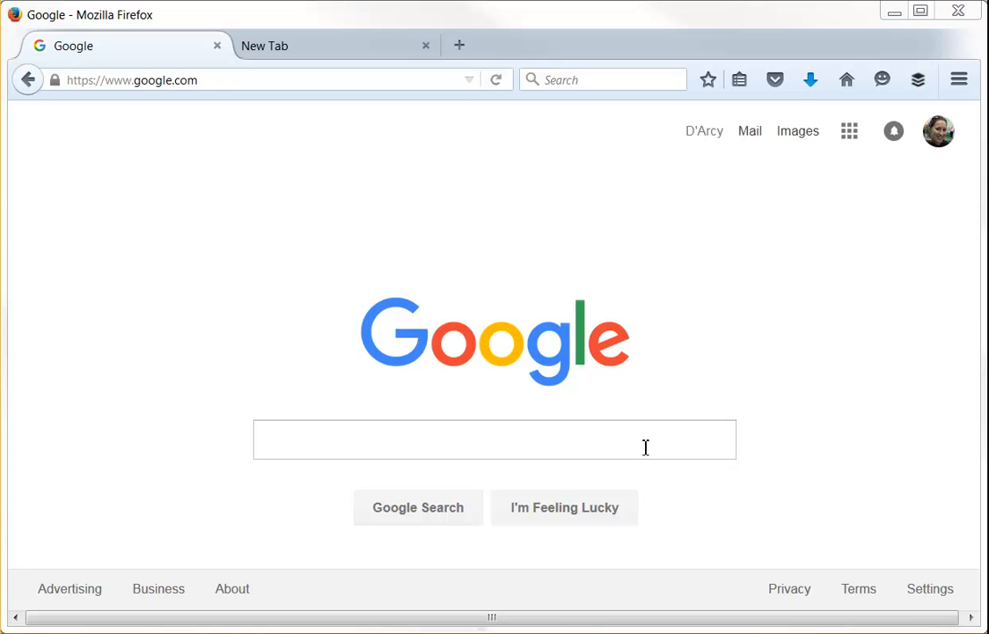
- Search Google for 'biology' to get the results page led by the Wikipedia entry
{"action": "left_click", "coordinate": [495, 440]}
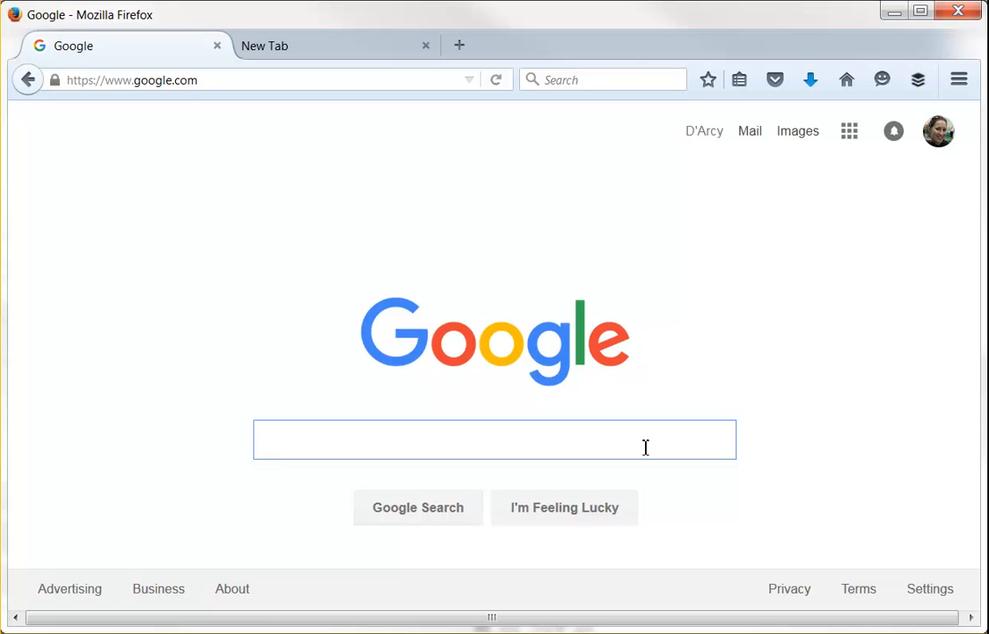
{"action": "type", "text": "biology"}
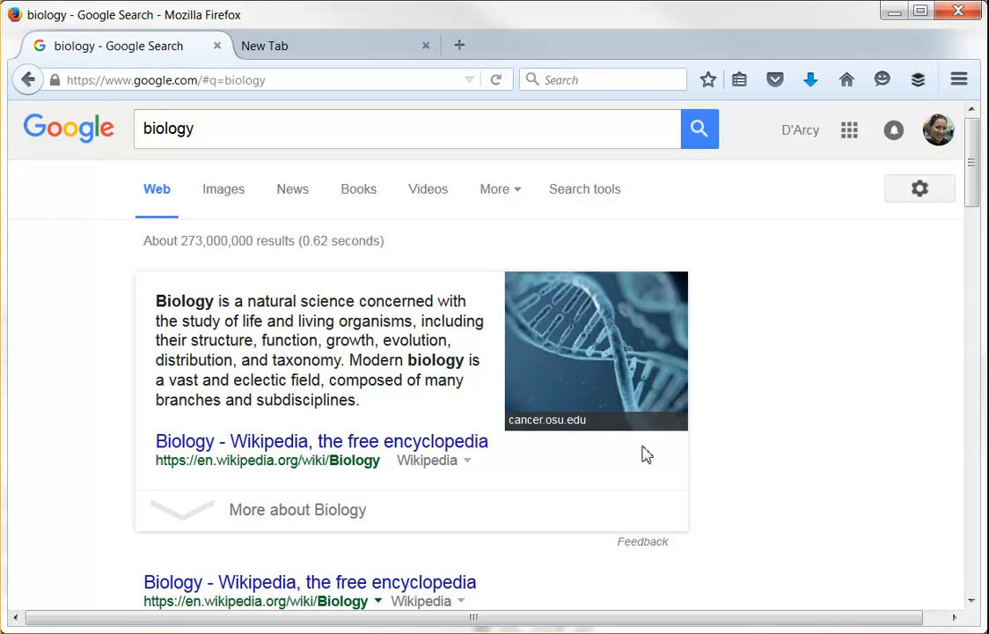
{"action": "mouse_move", "coordinate": [750, 421]}
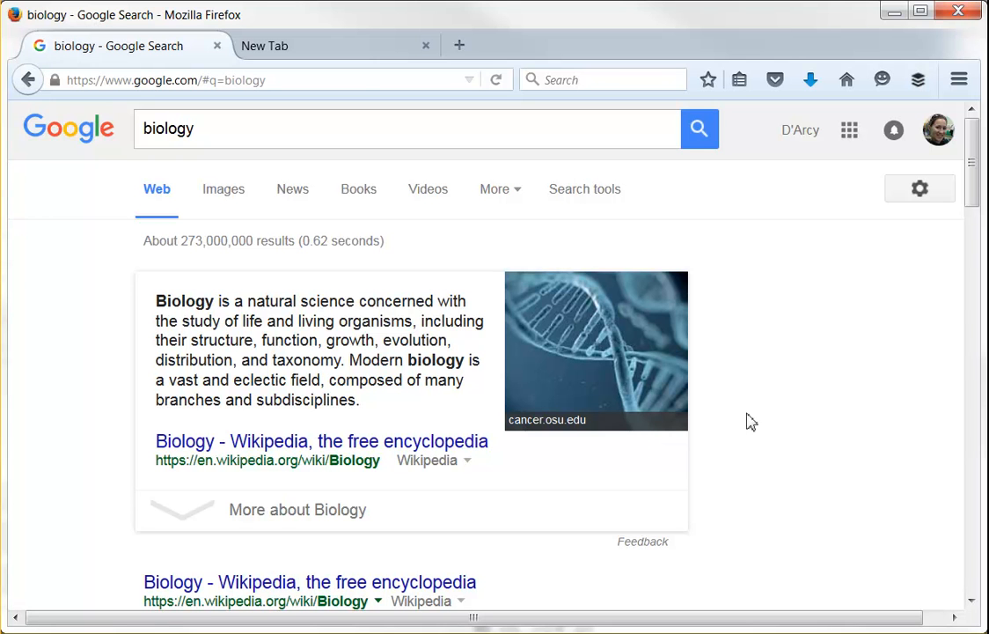
{"action": "mouse_move", "coordinate": [913, 285]}
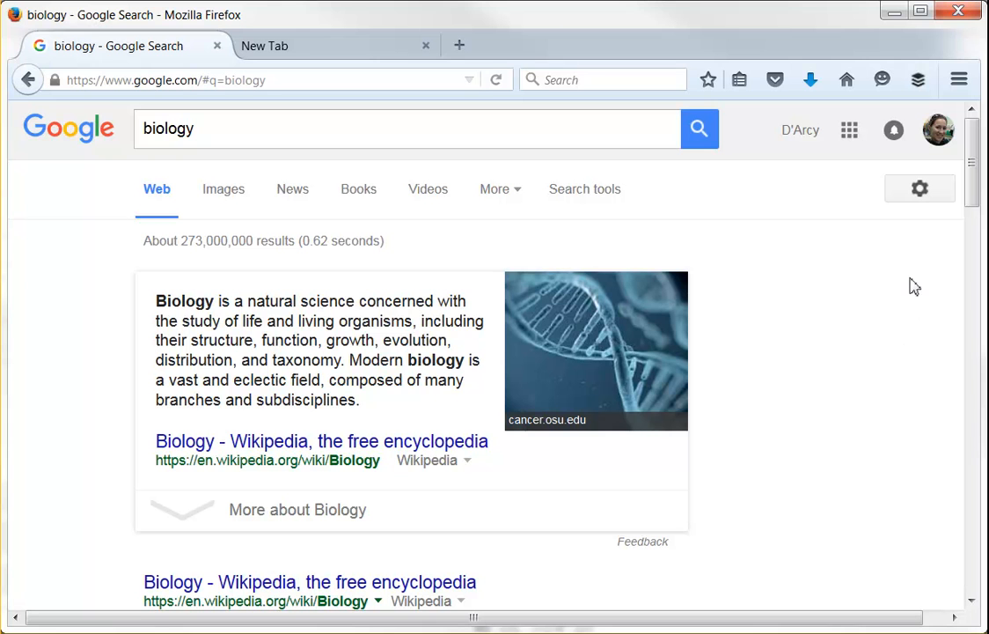
{"action": "mouse_move", "coordinate": [919, 189]}
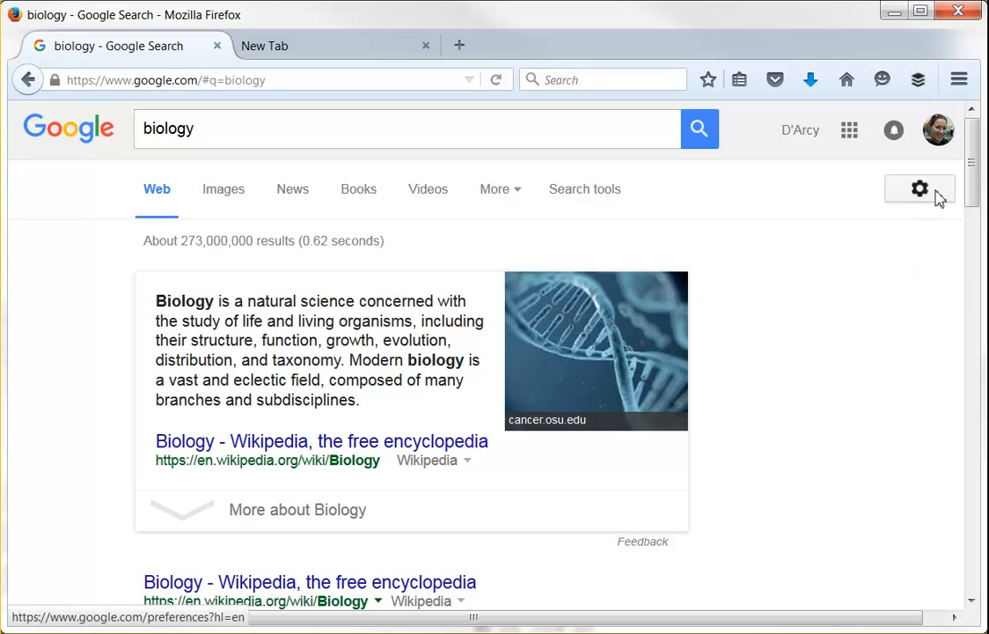
{"action": "mouse_move", "coordinate": [919, 188]}
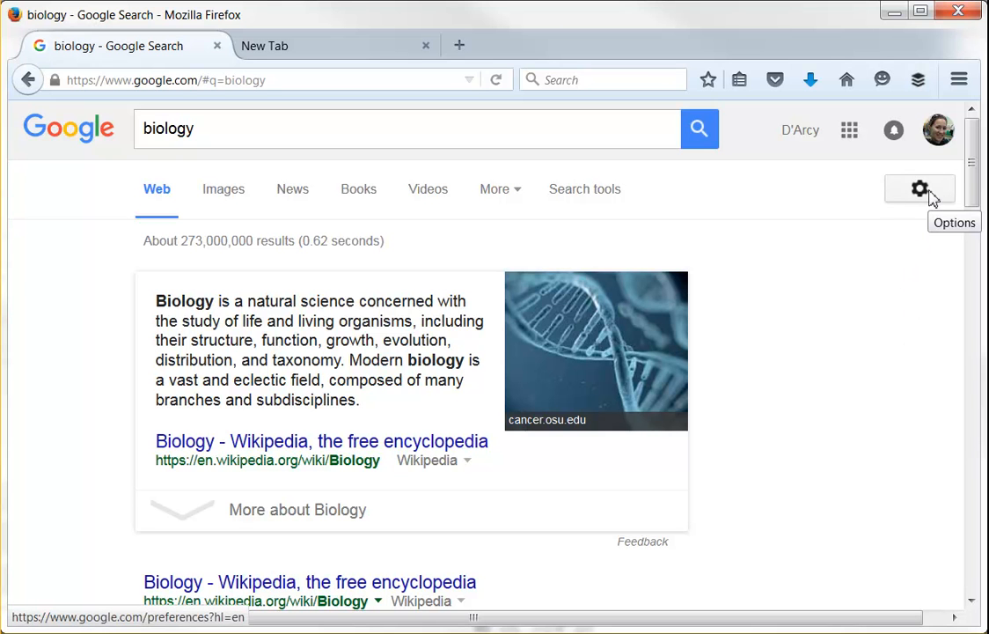
- Go to the Advanced Search form with 'biology' pre-filled as the required words
{"action": "left_click", "coordinate": [919, 188]}
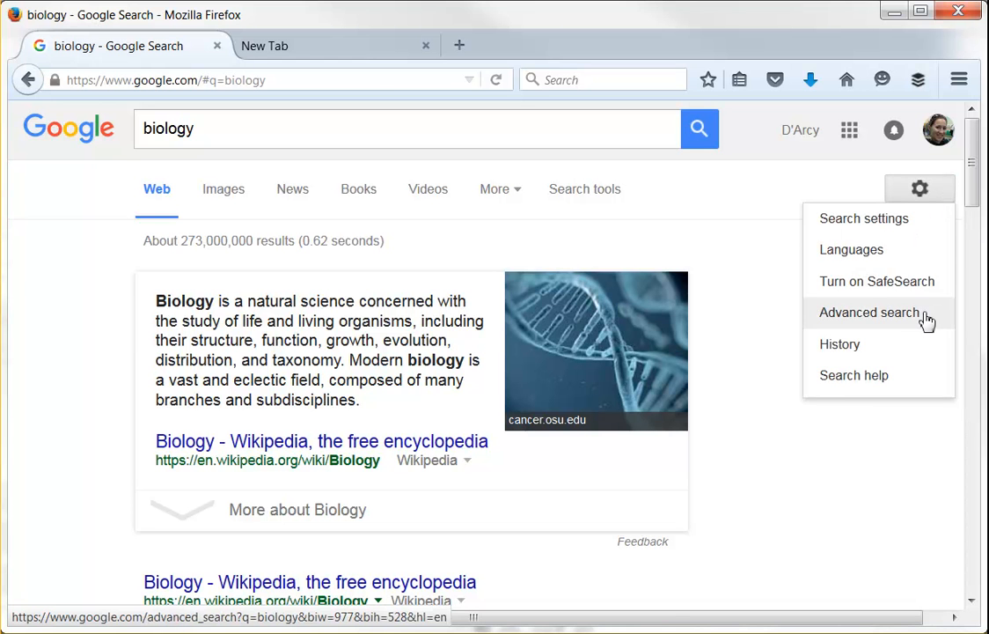
{"action": "left_click", "coordinate": [870, 313]}
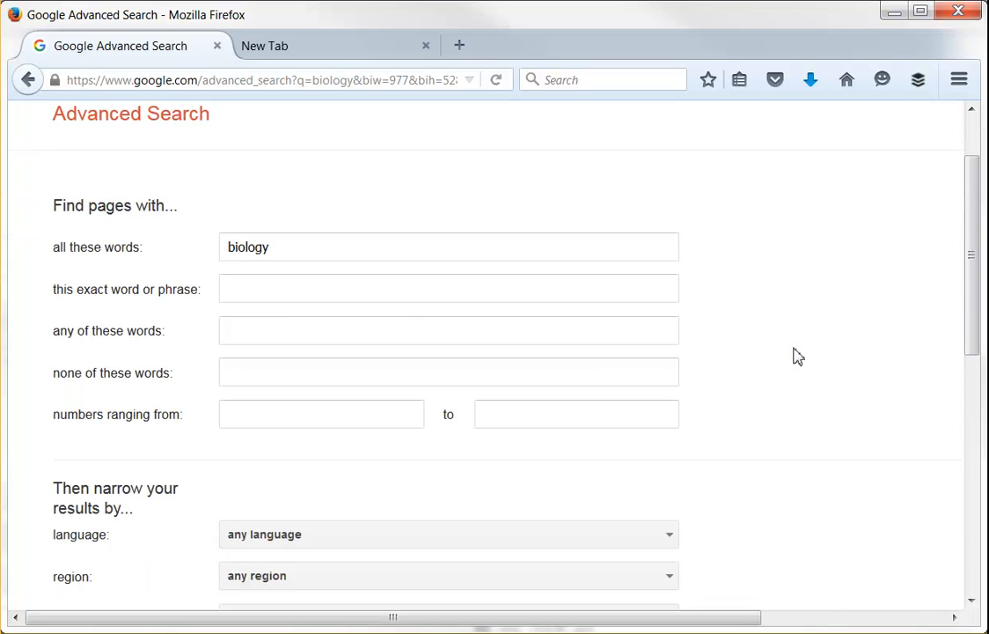
- Restrict usage rights to 'free to use, share or modify' and run the filtered biology search
{"action": "scroll", "scroll_direction": "down", "scroll_amount": 3}
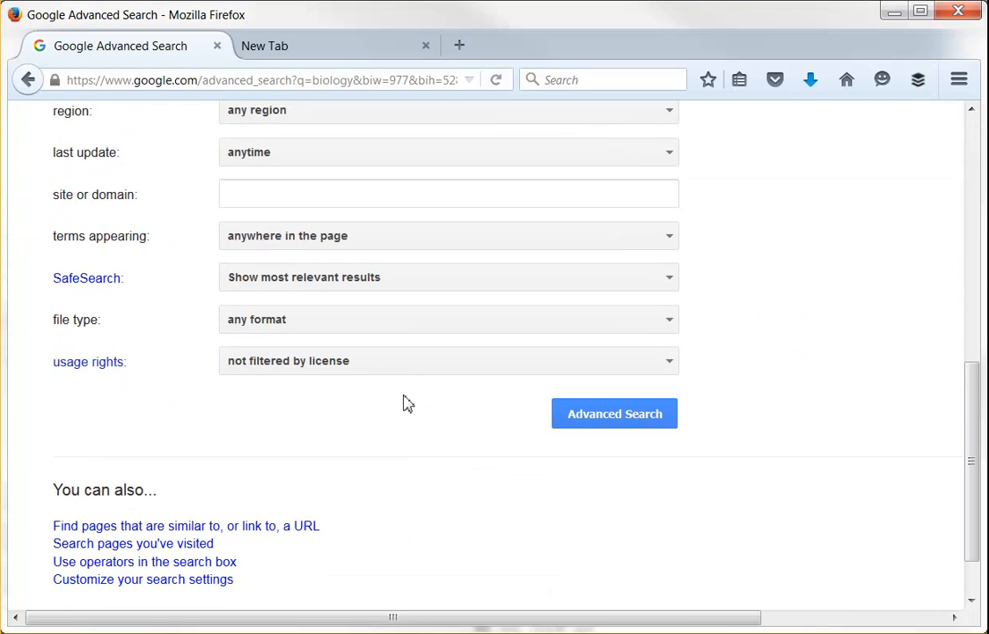
{"action": "mouse_move", "coordinate": [88, 363]}
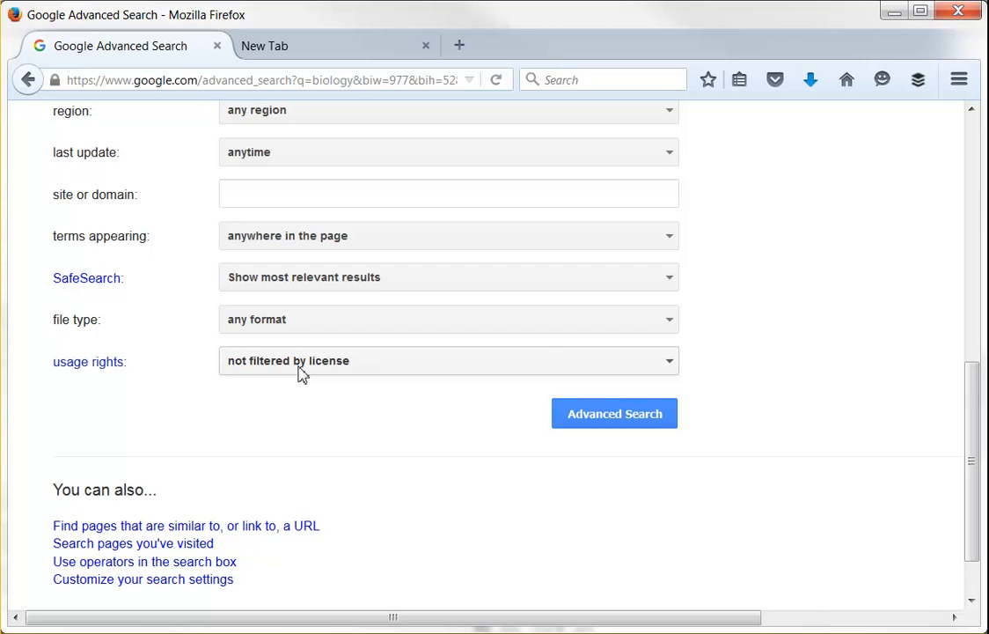
{"action": "mouse_move", "coordinate": [341, 370]}
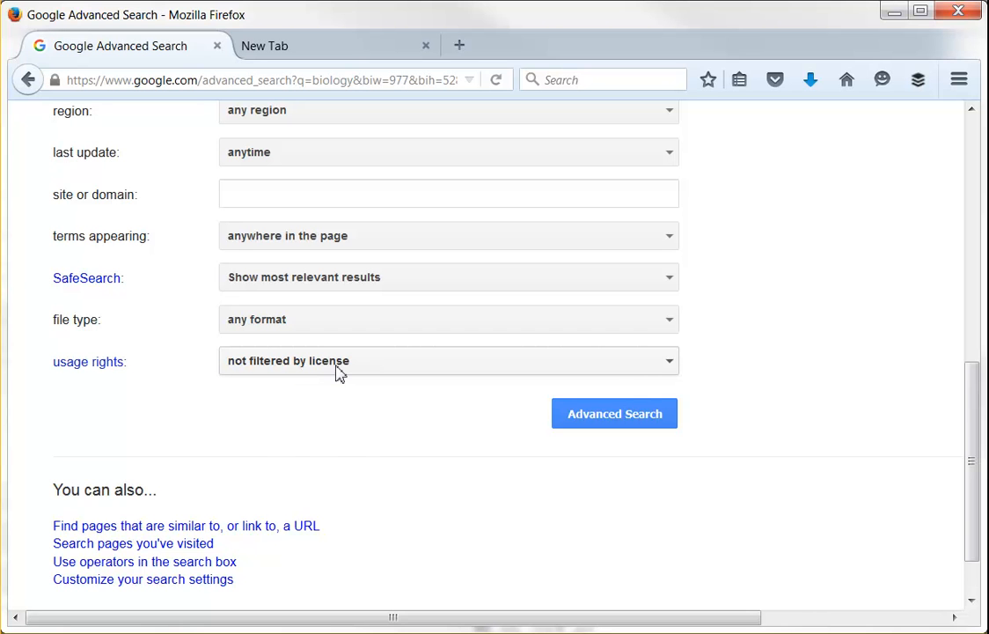
{"action": "left_click", "coordinate": [447, 359]}
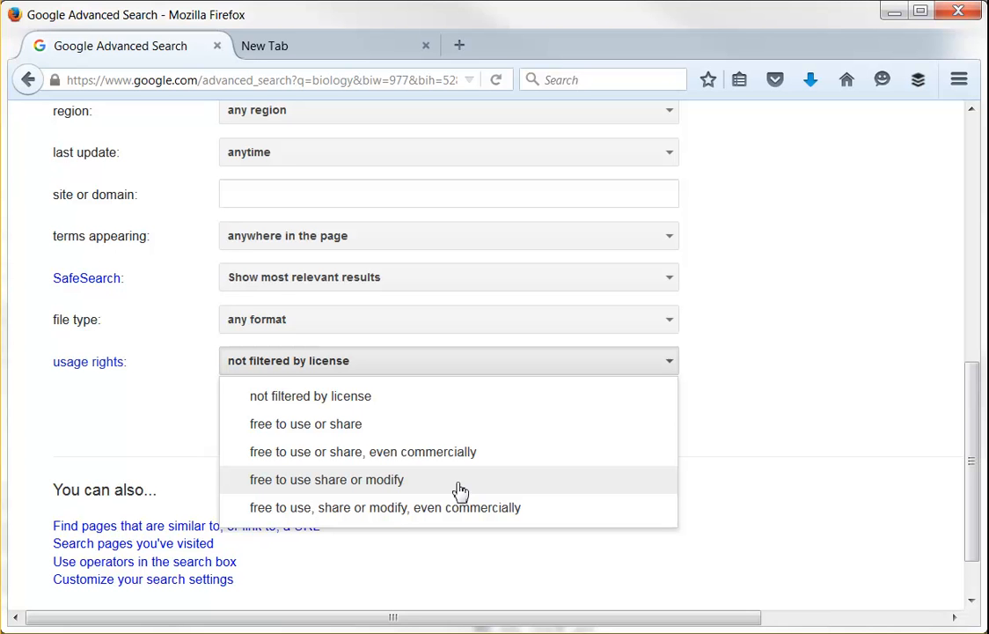
{"action": "left_click", "coordinate": [327, 479]}
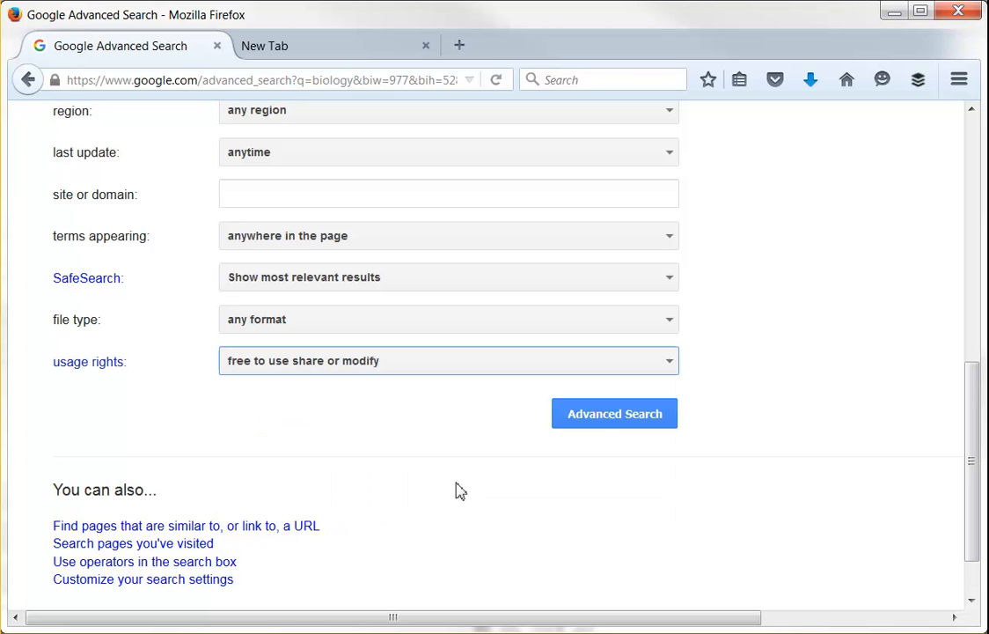
{"action": "left_click", "coordinate": [614, 414]}
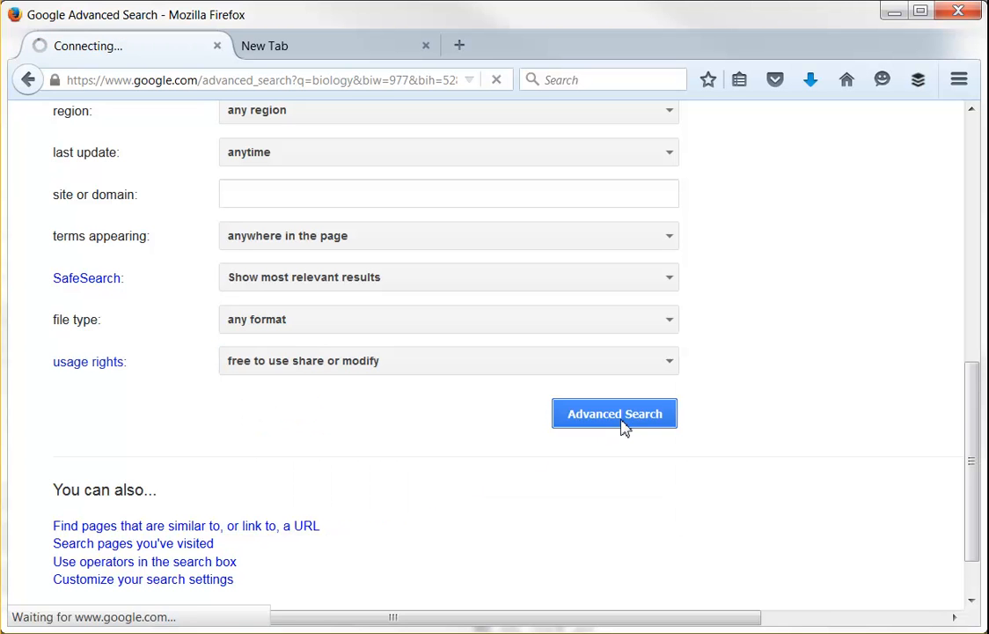
{"action": "left_click", "coordinate": [615, 413]}
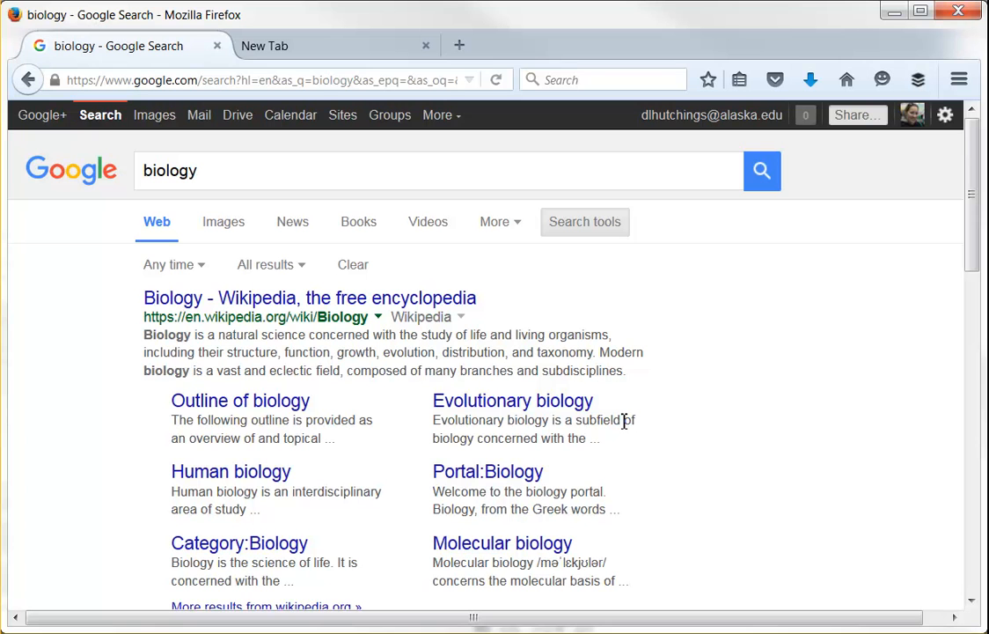